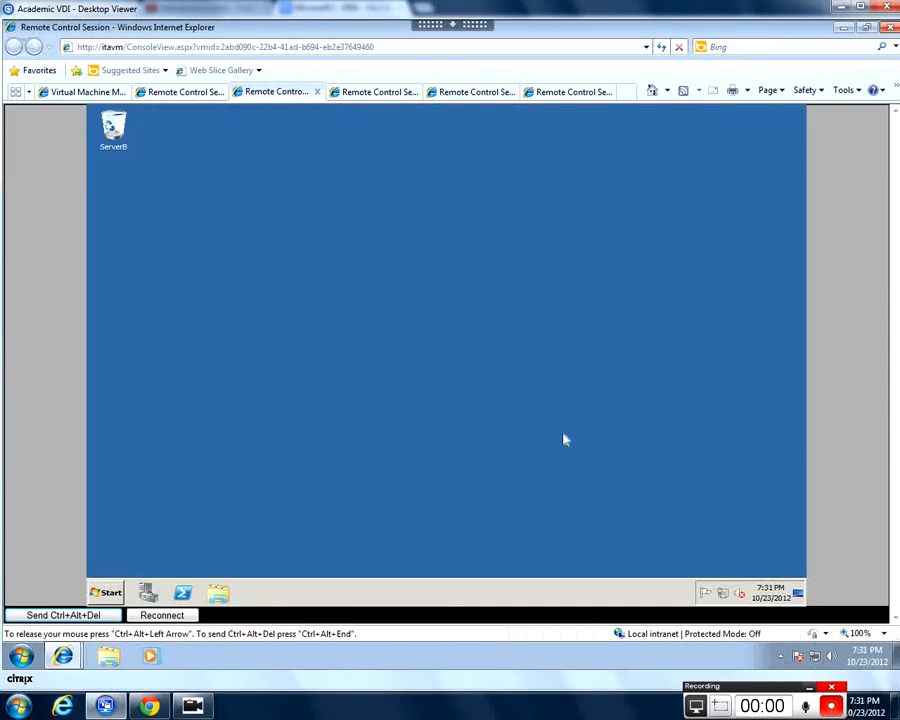
mouse_move(545, 444)
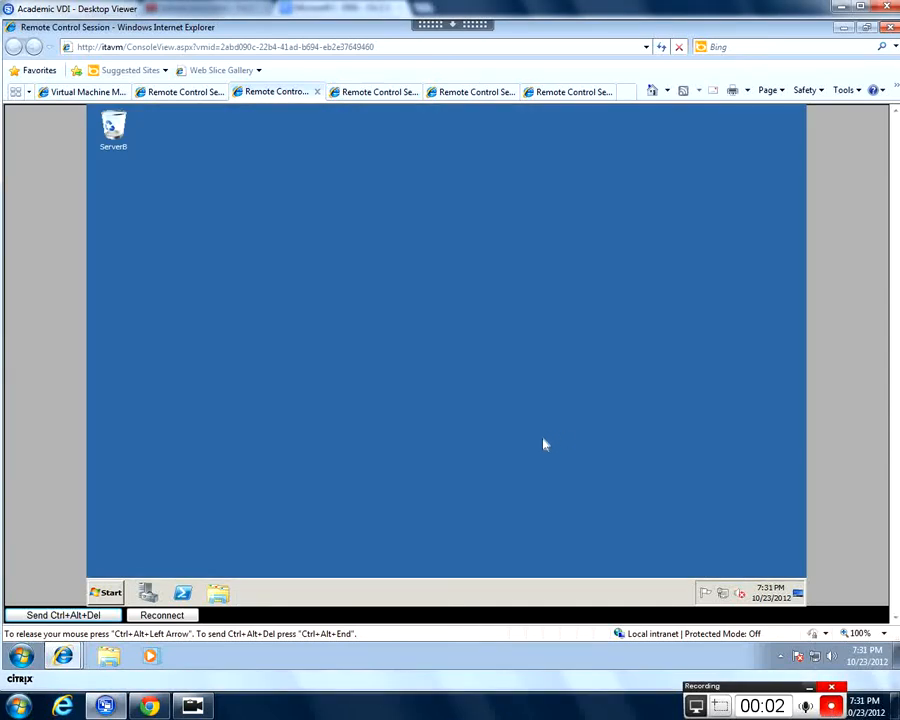
mouse_move(119, 233)
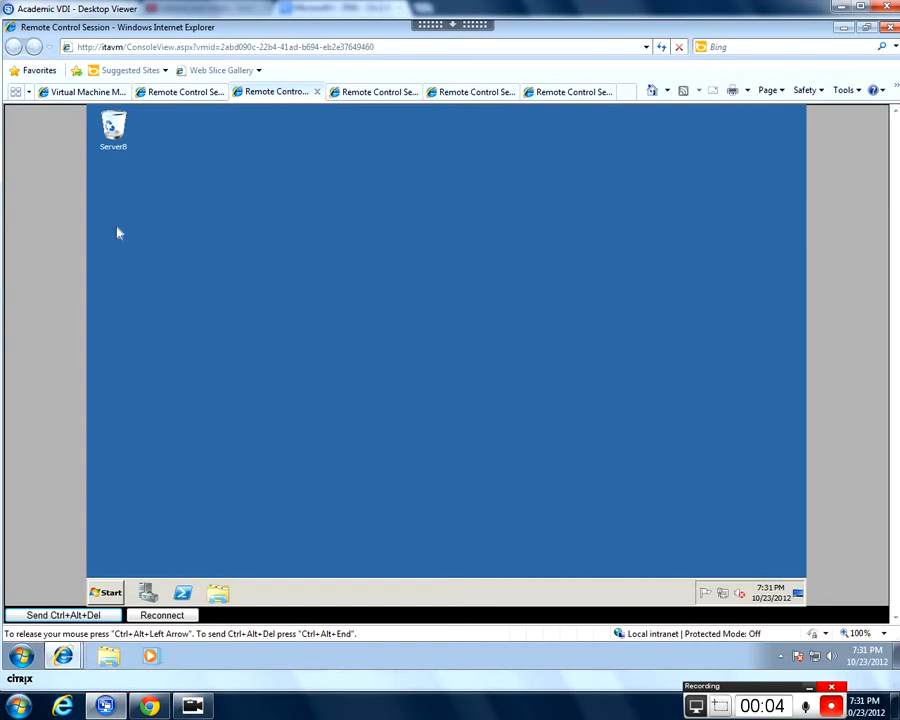
Open DNS Manager and view Heuglin.Local's records, including SOA, CORE-JAH, ServerA-JAH and Win7-JAH
click(108, 592)
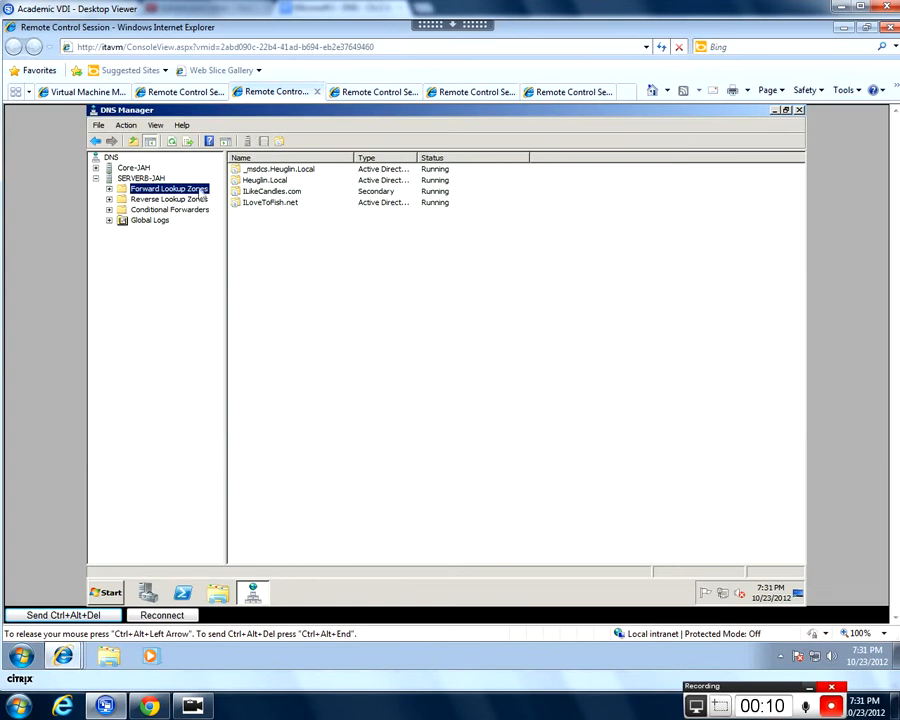
click(165, 209)
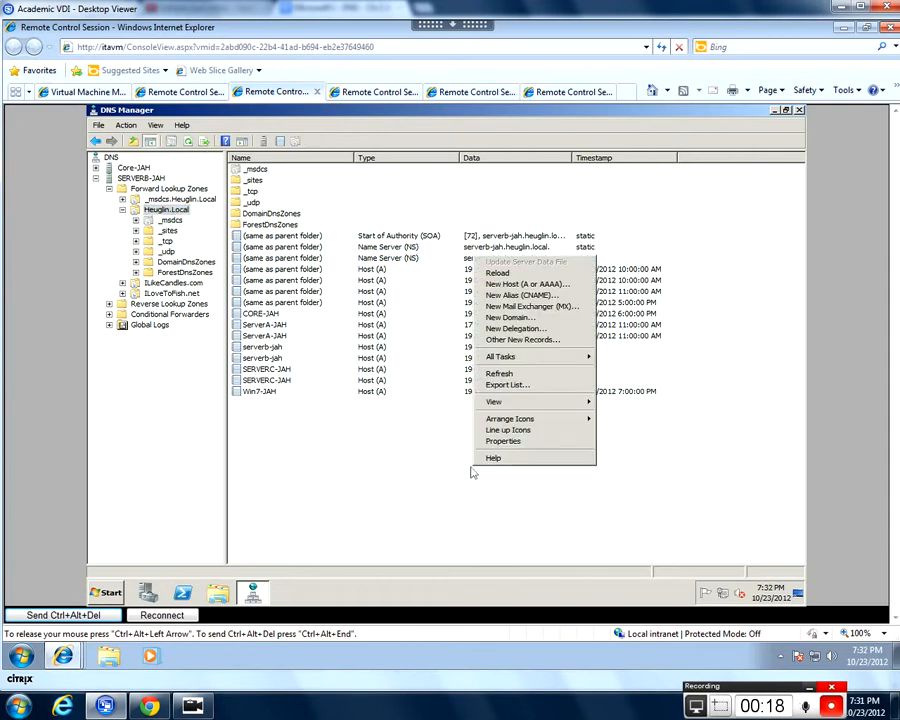
mouse_move(530, 306)
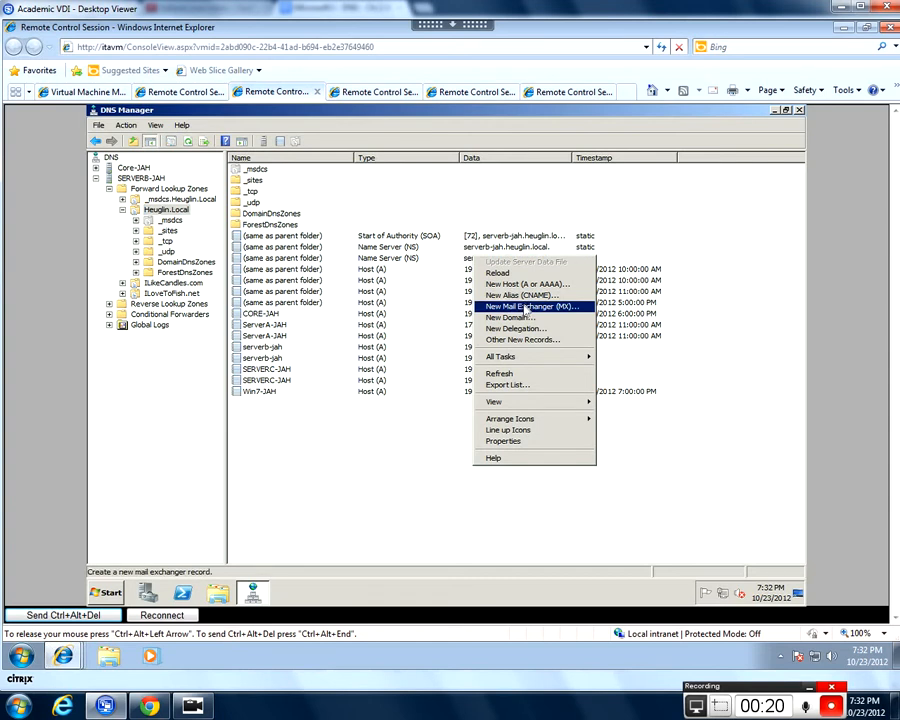
Create MX record Mail1 pointing to serverb-jah.Heuglin.Local with priority 10
click(531, 306)
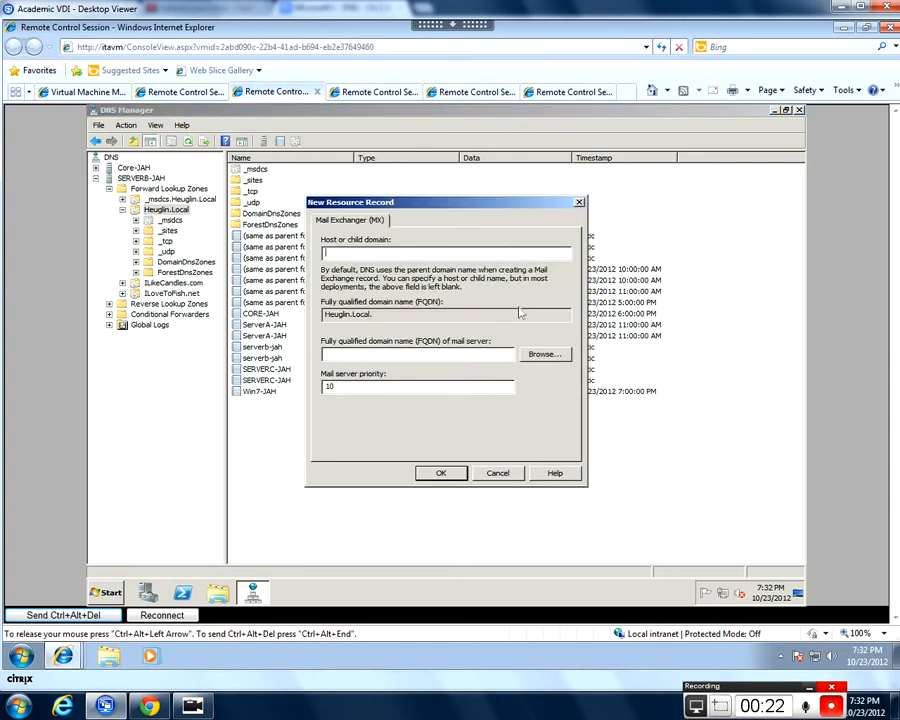
text(M)
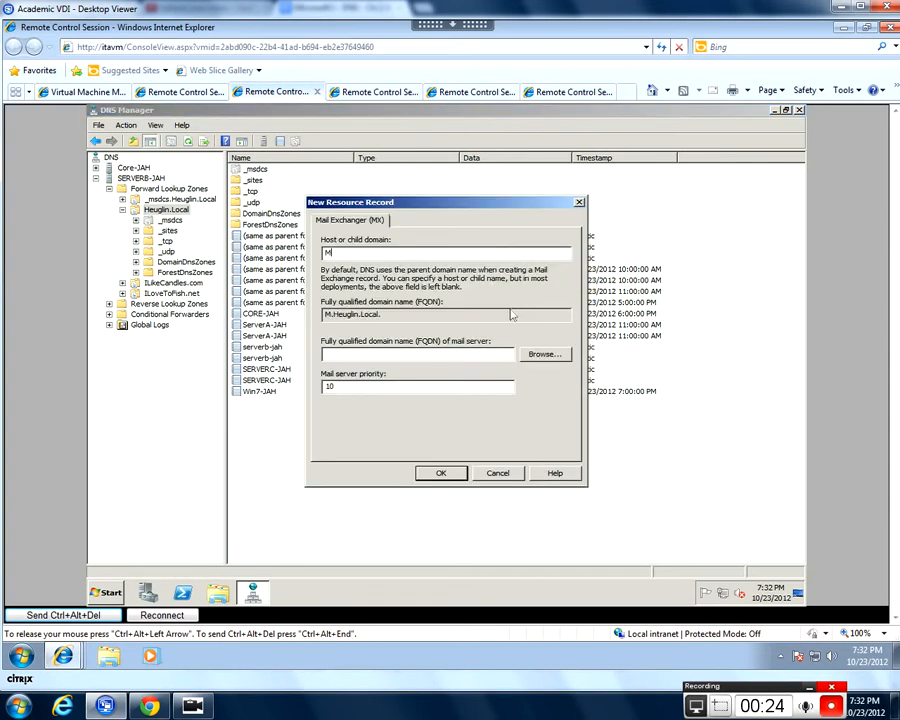
text(ail1)
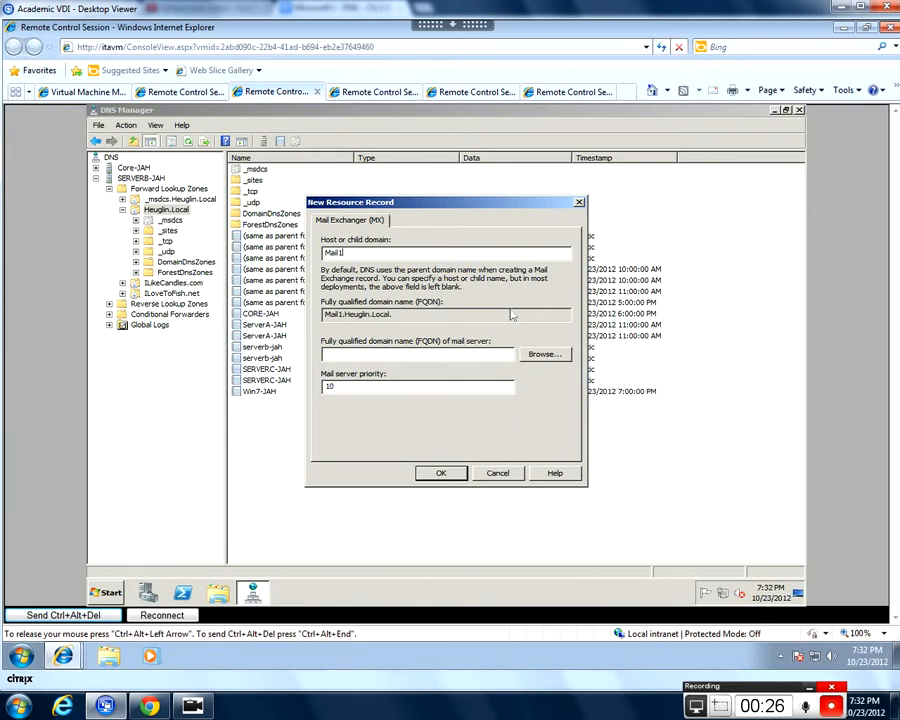
click(545, 354)
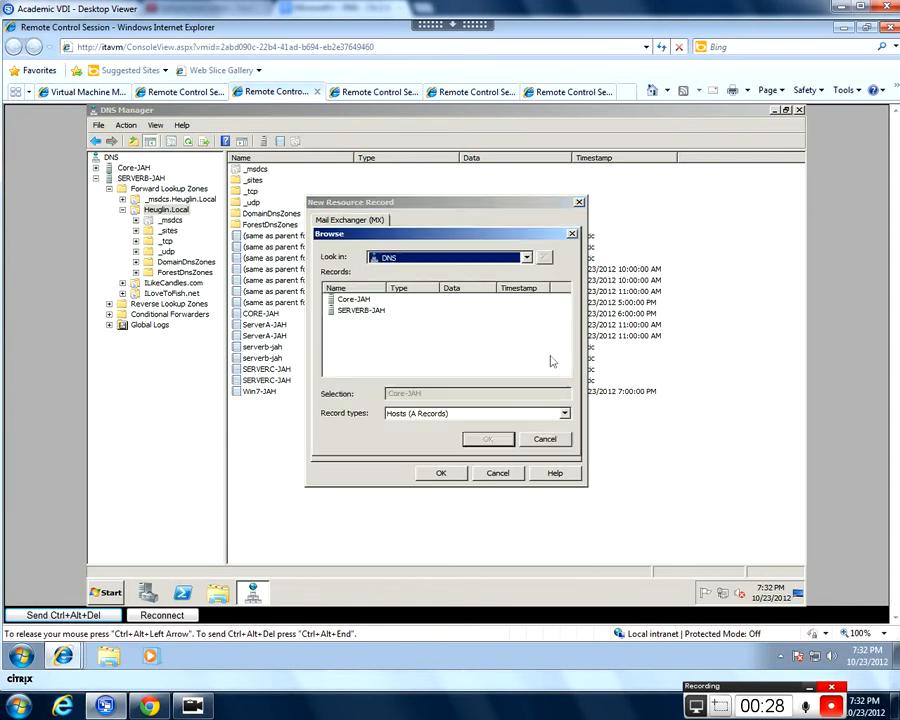
double_click(361, 309)
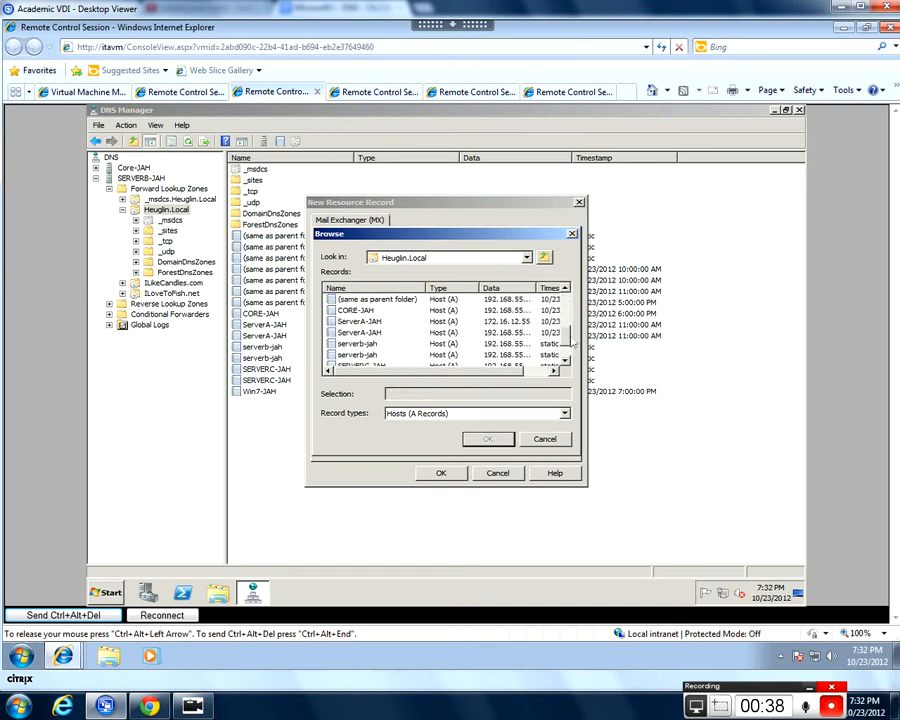
click(357, 332)
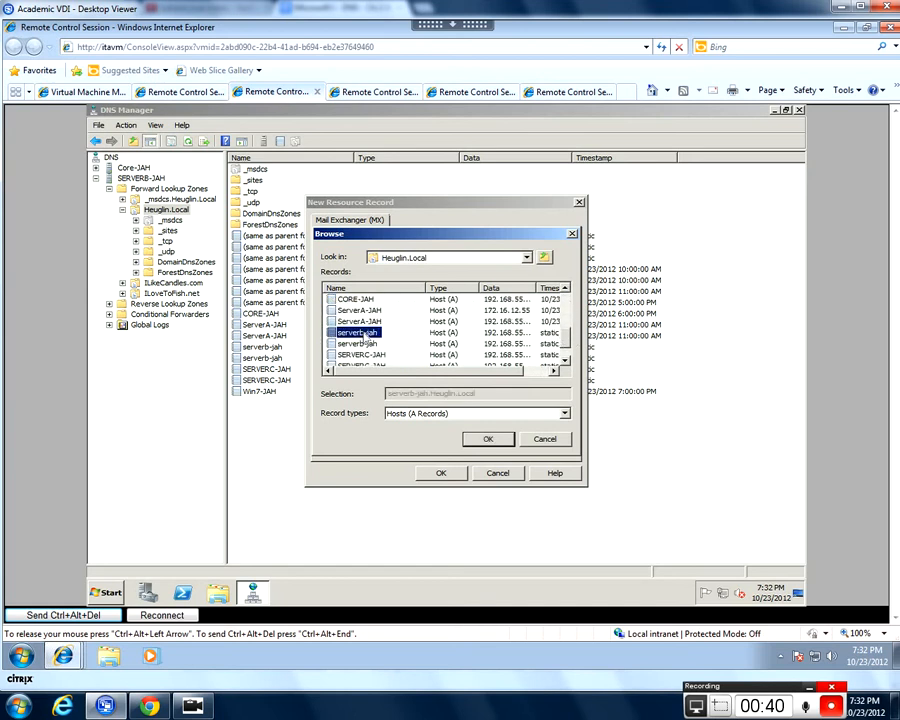
click(488, 438)
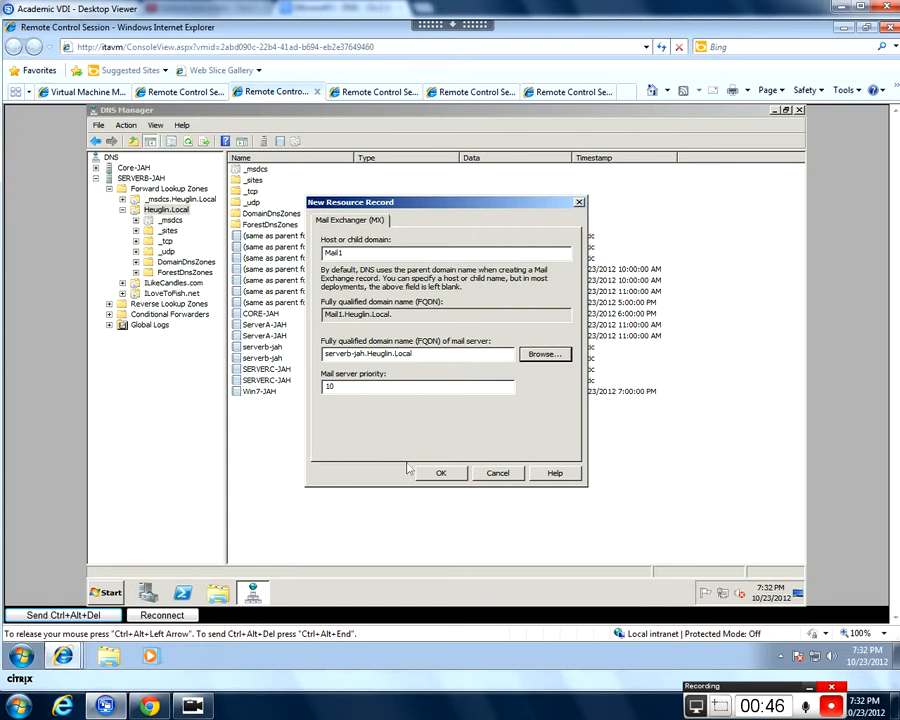
mouse_move(412, 440)
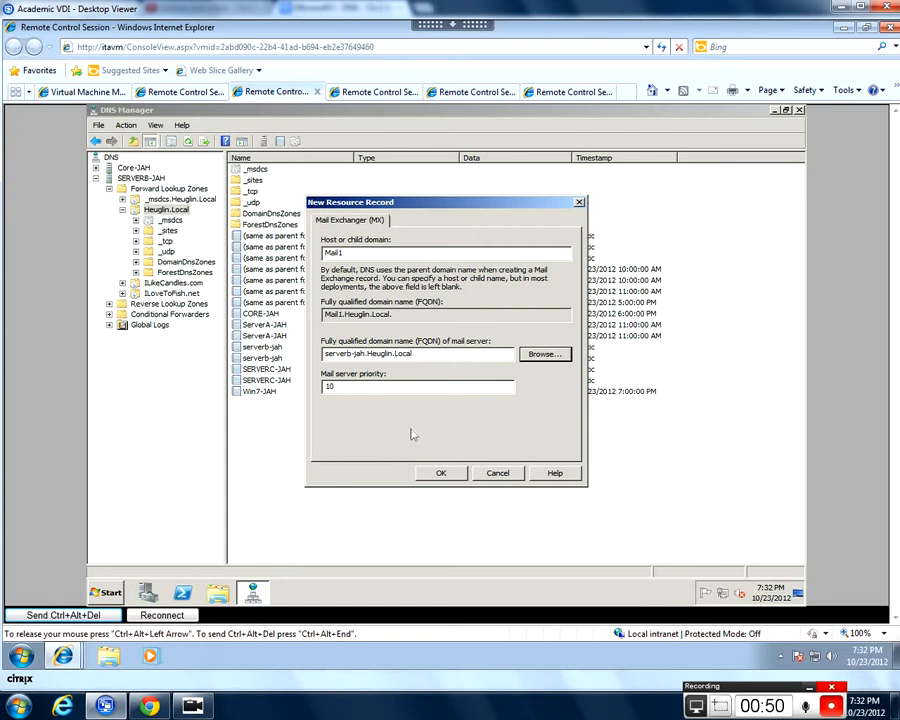
click(440, 473)
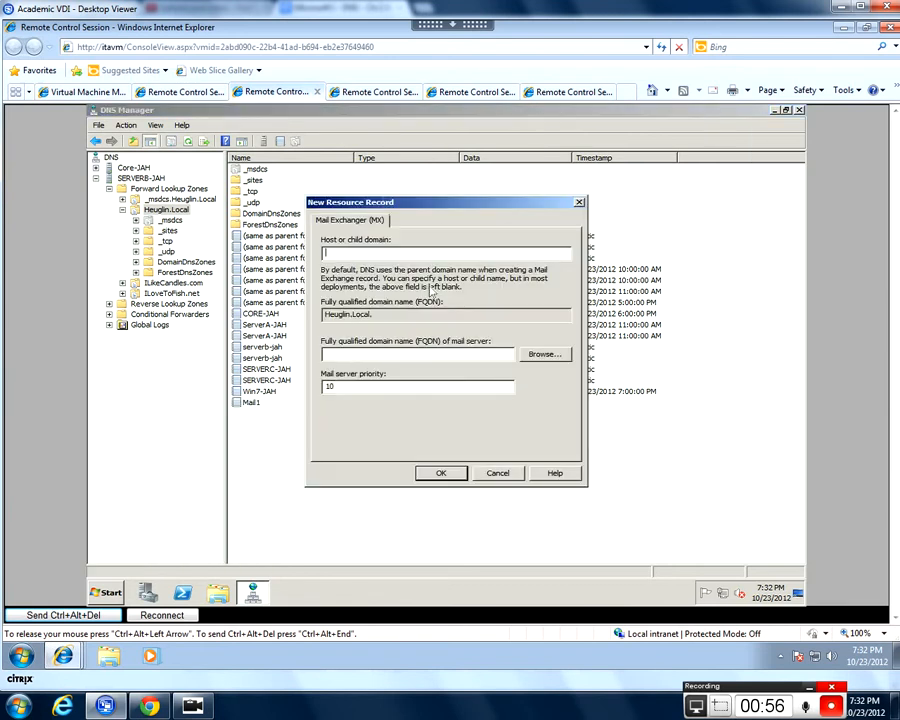
Name the record Mail2, browse to host ServerA-JAH.Heuglin.Local, and set priority 20
text(Mail2)
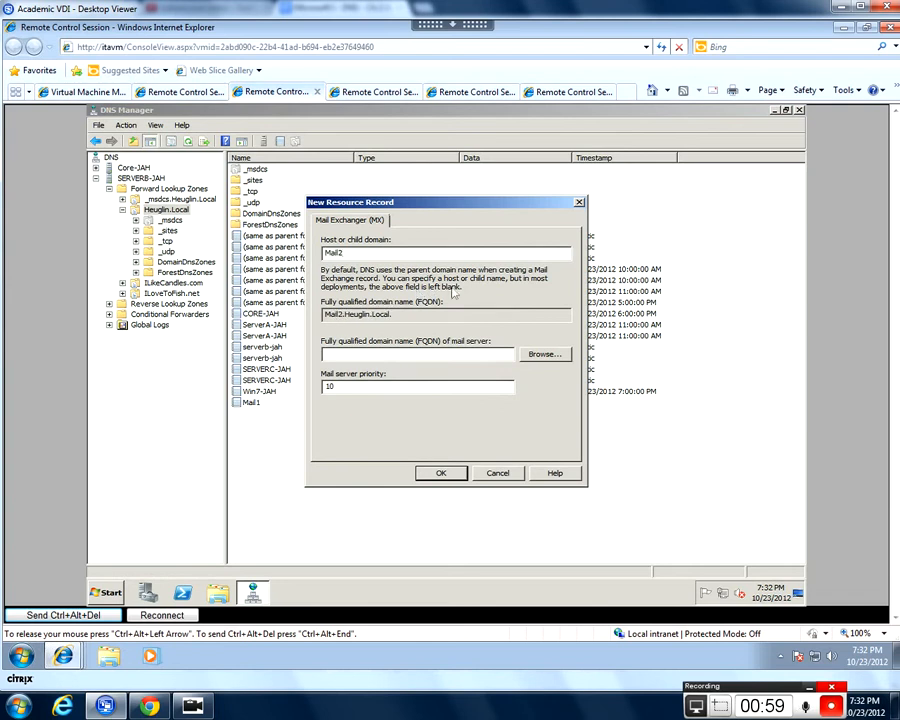
click(544, 354)
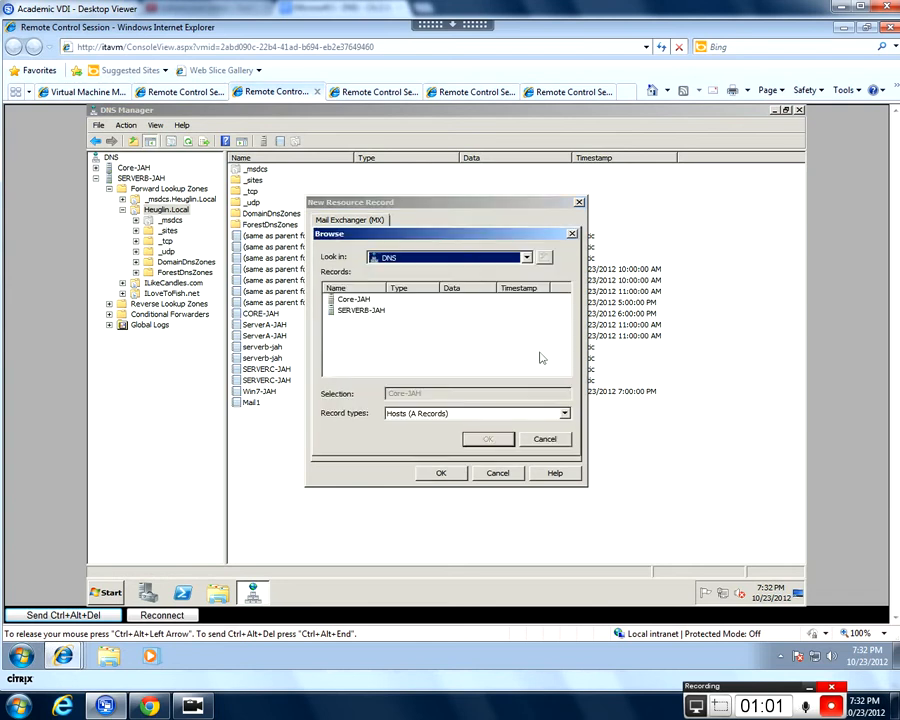
double_click(361, 309)
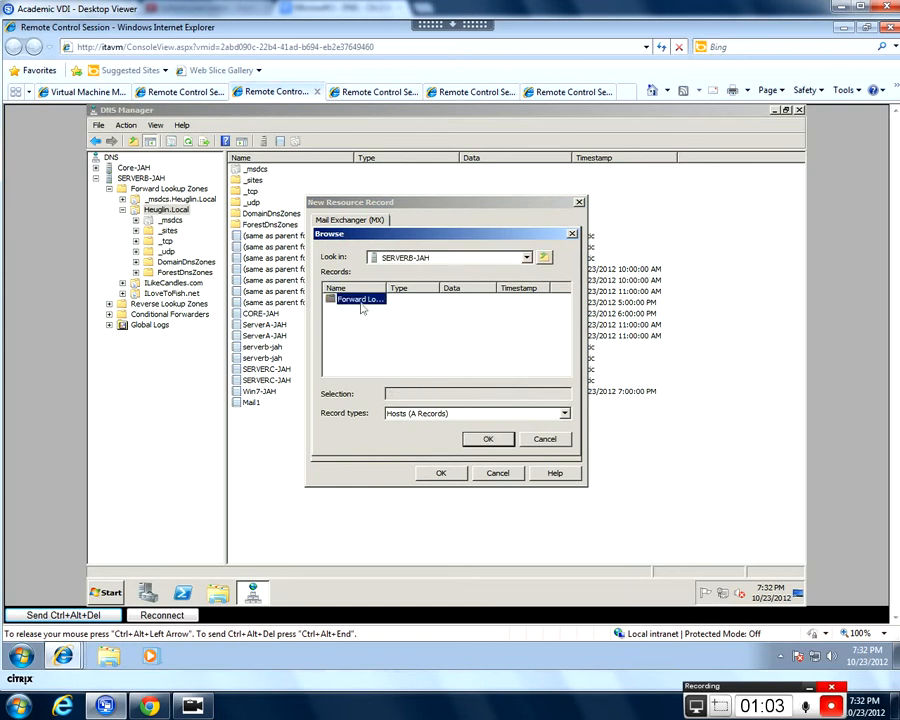
double_click(360, 299)
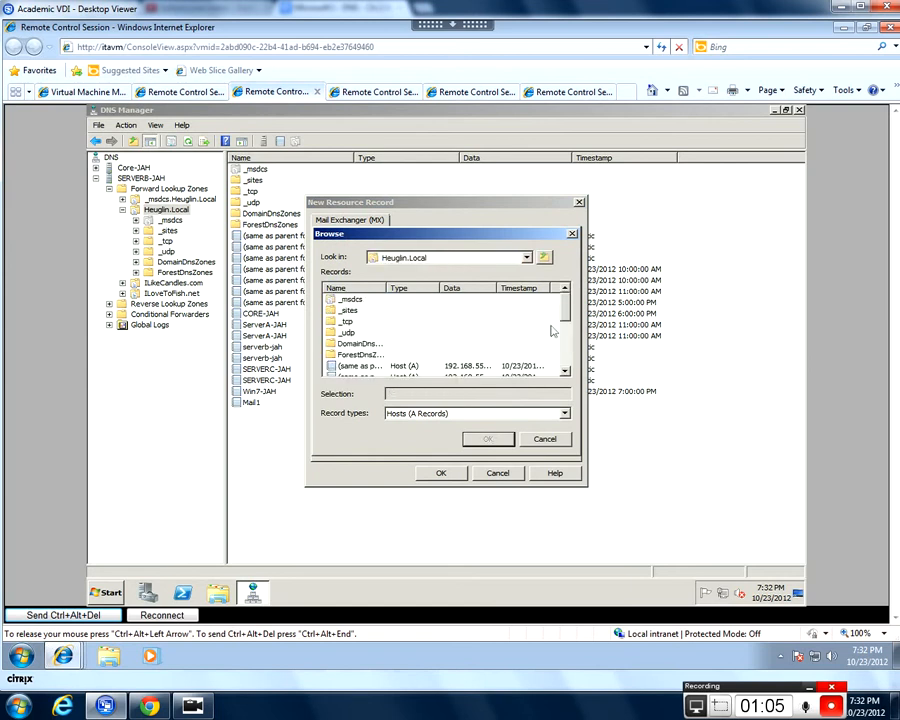
scroll(down, 3)
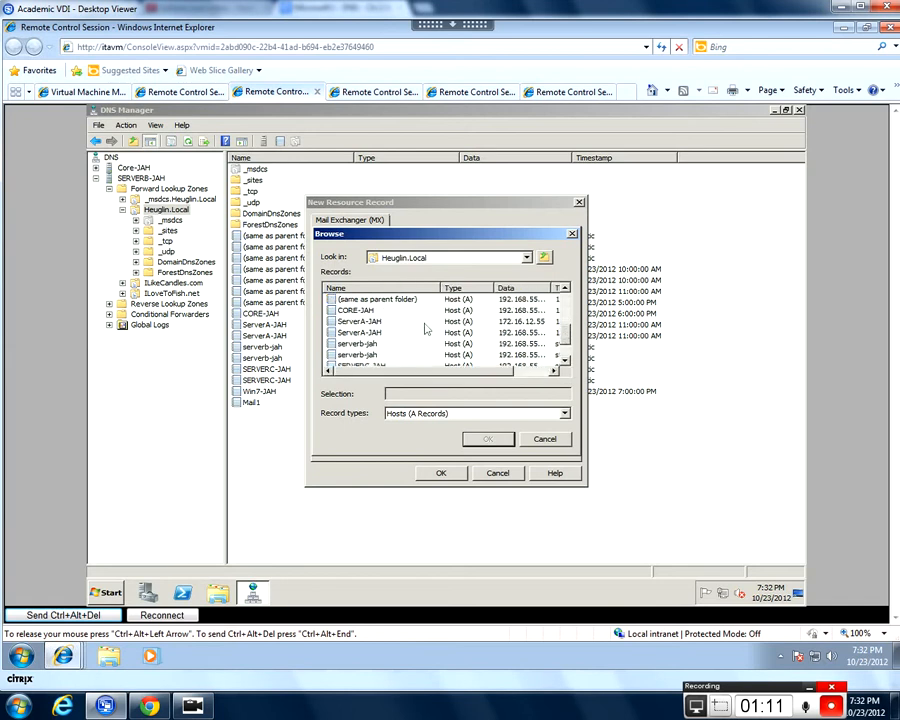
click(358, 332)
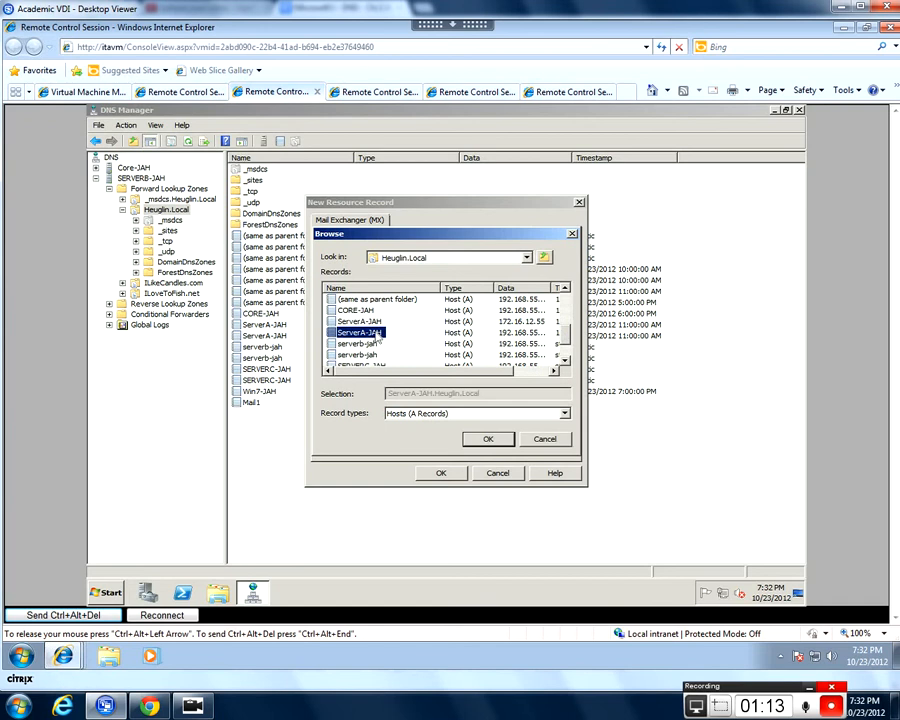
click(488, 438)
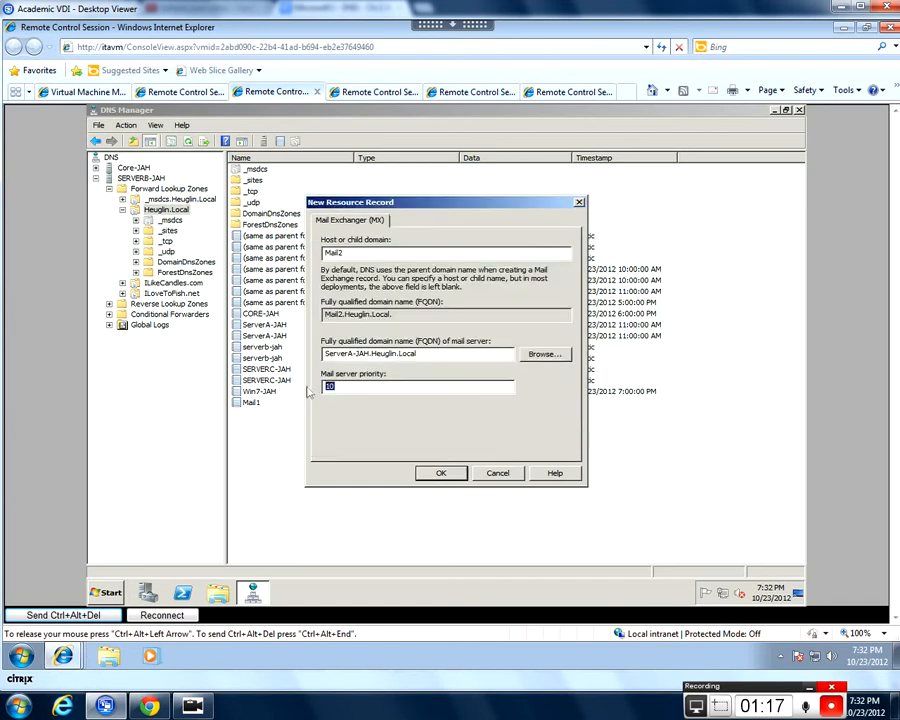
text(20)
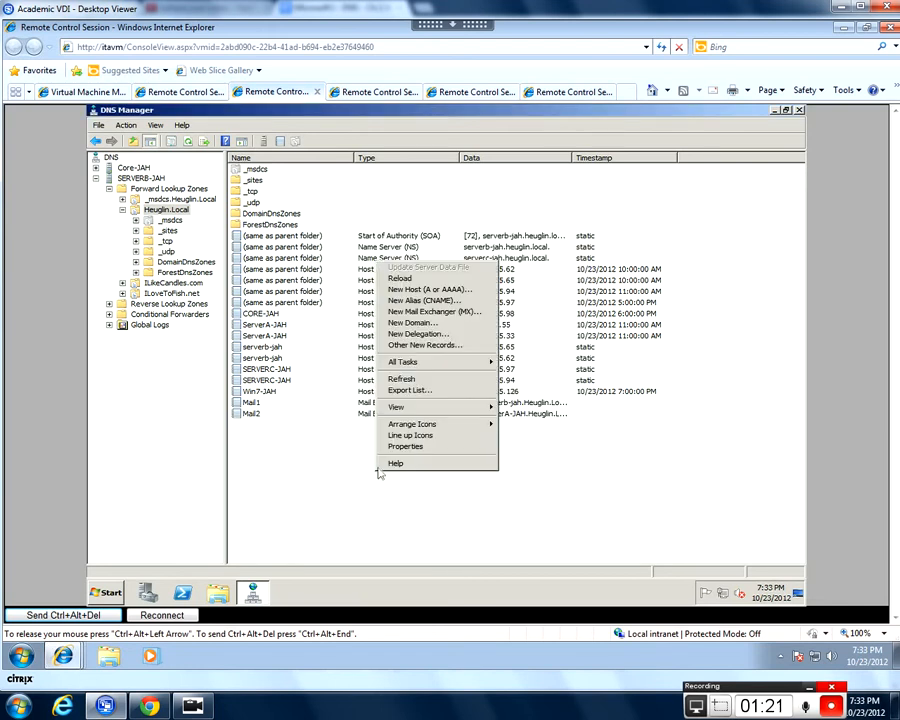
Create MX record Mail3 pointing to SERVERC-JAH.Heuglin.Local with priority 30
click(434, 311)
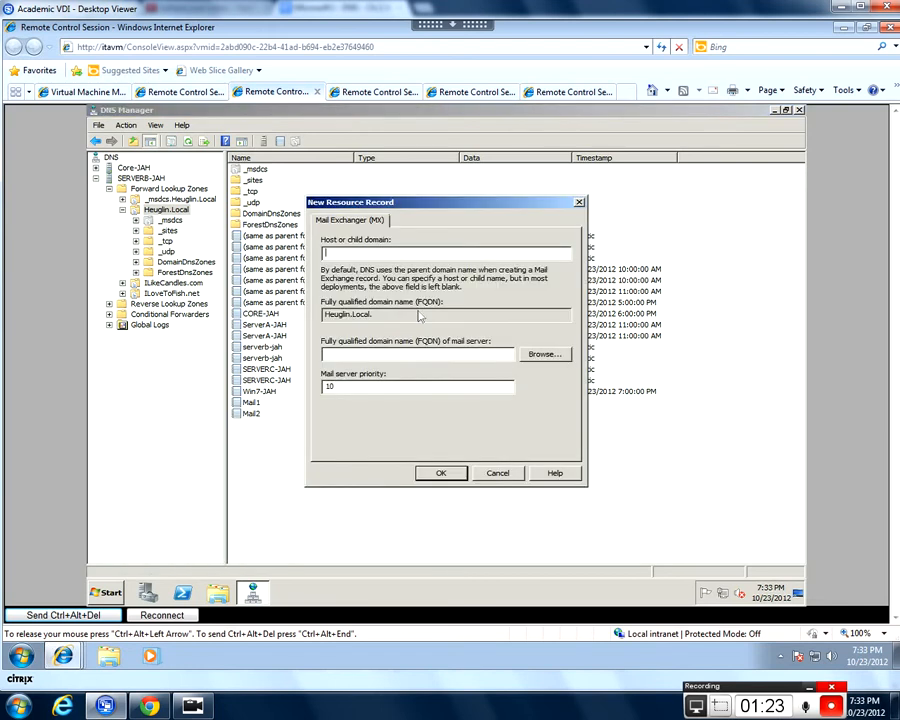
text(Mail)
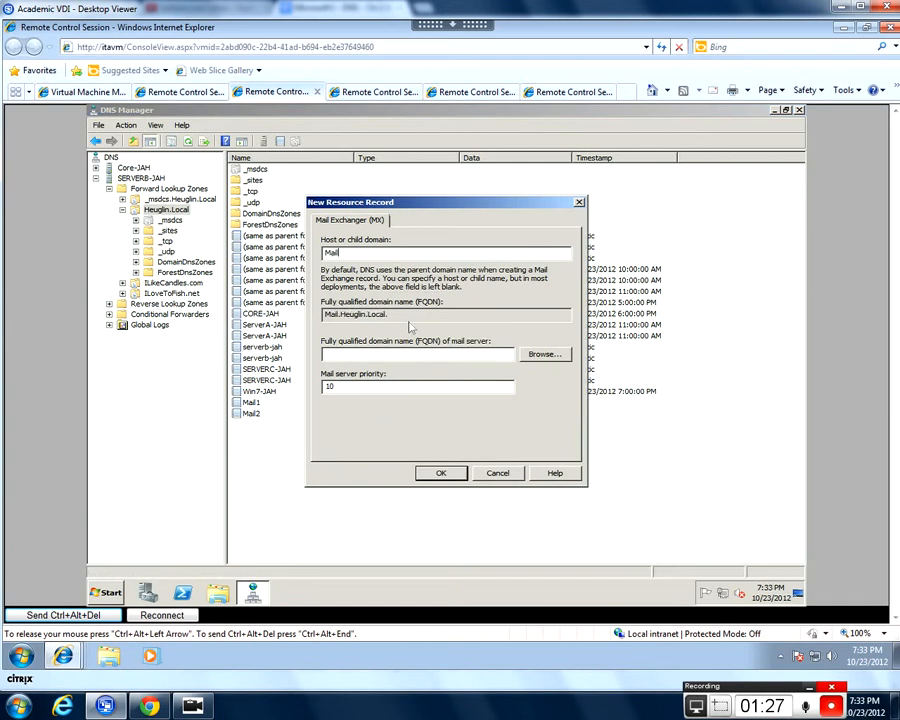
text(3)
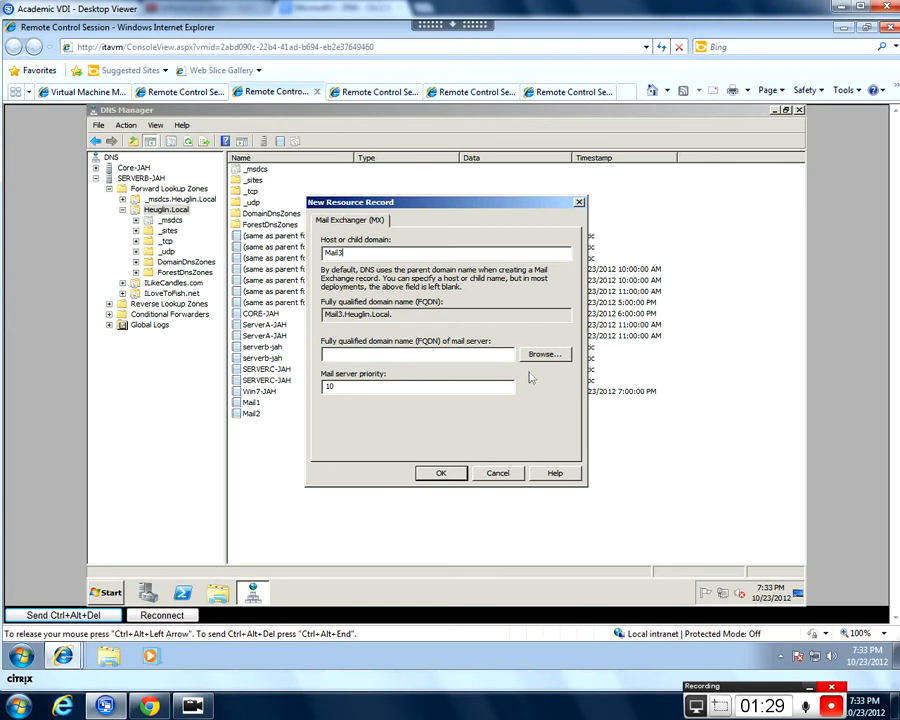
click(545, 354)
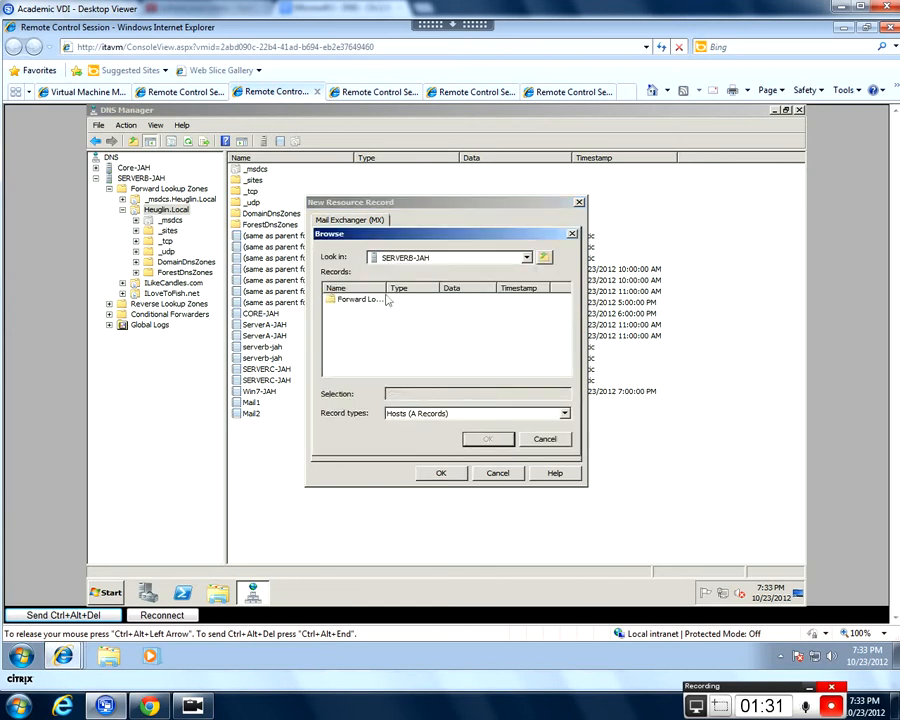
double_click(360, 298)
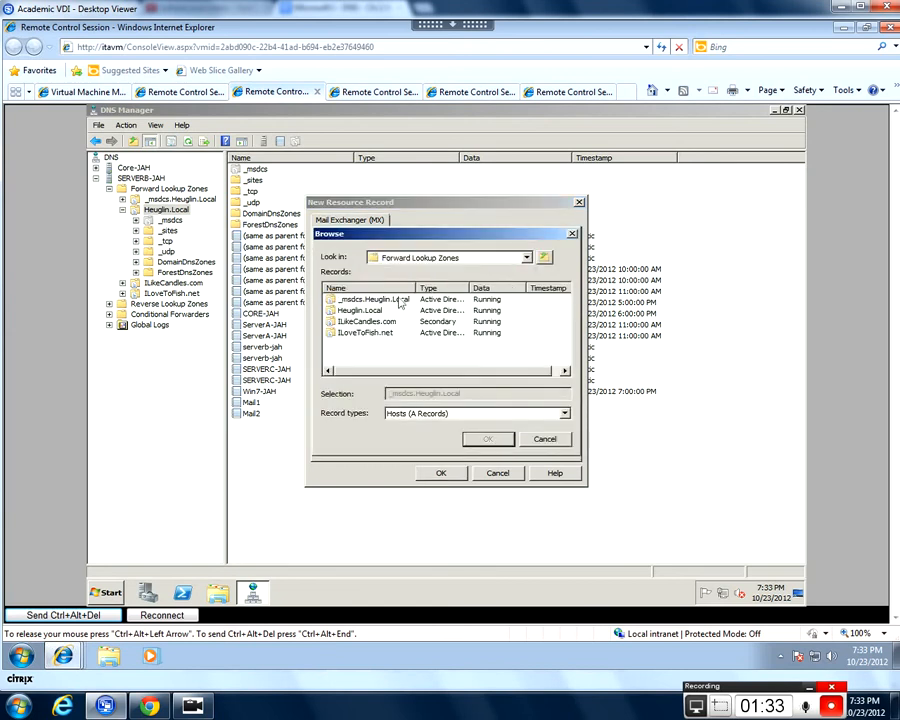
double_click(358, 310)
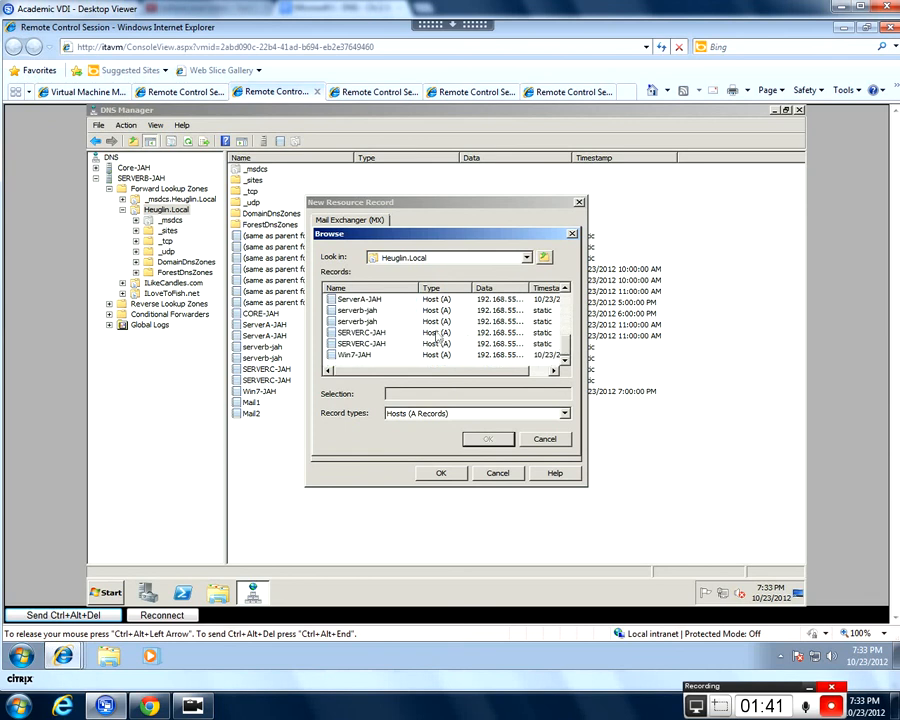
click(487, 439)
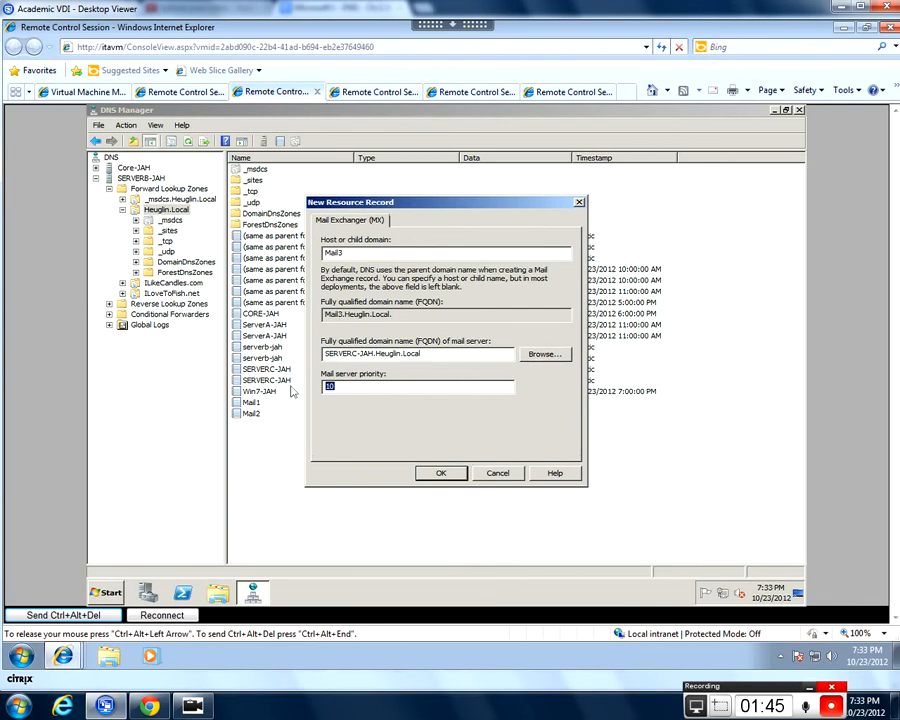
text(30)
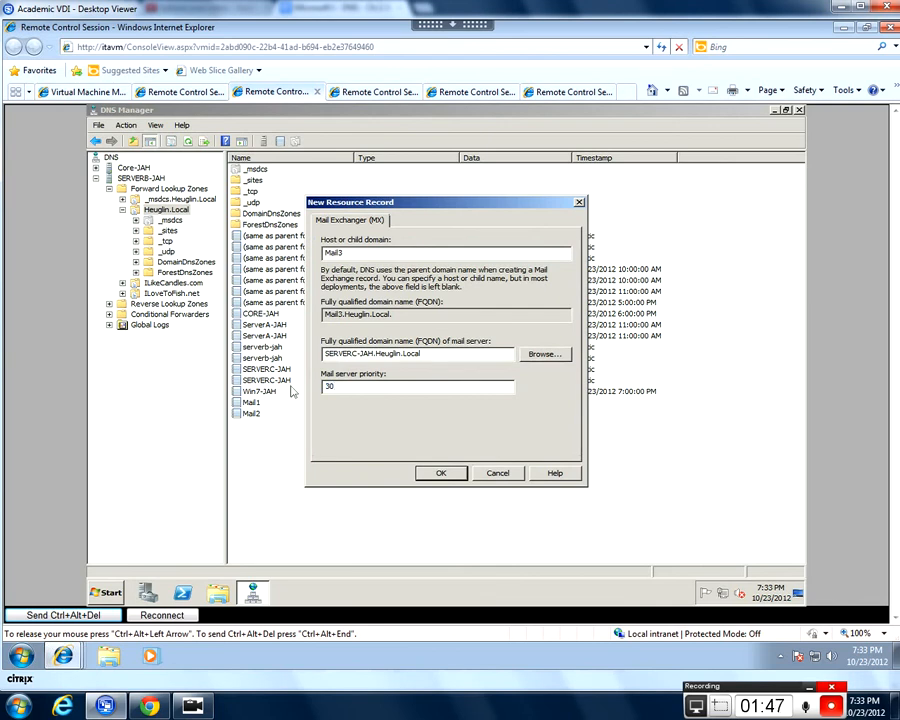
click(440, 473)
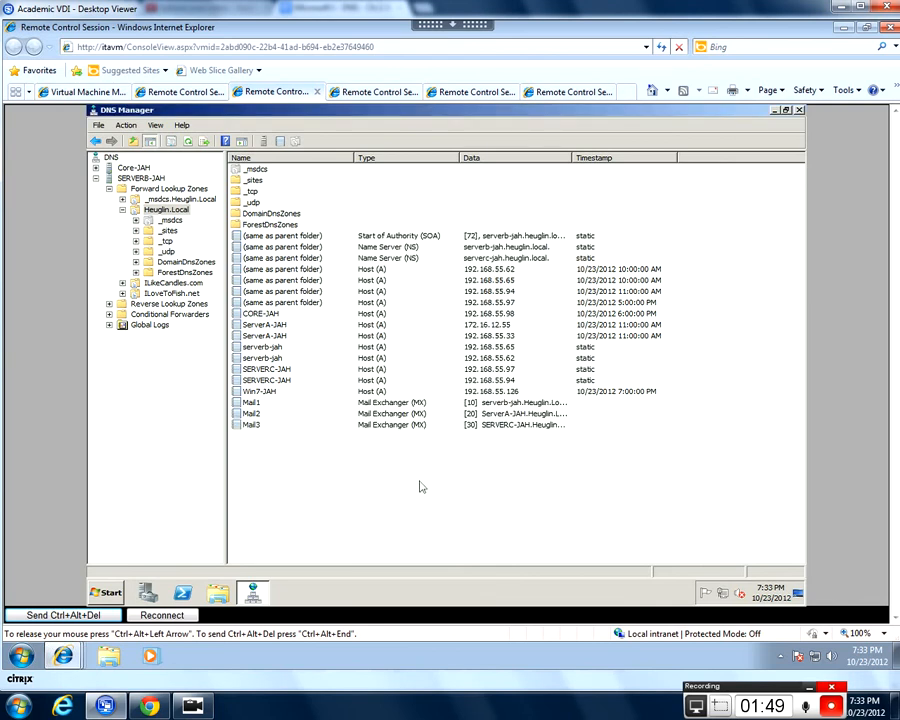
mouse_move(633, 538)
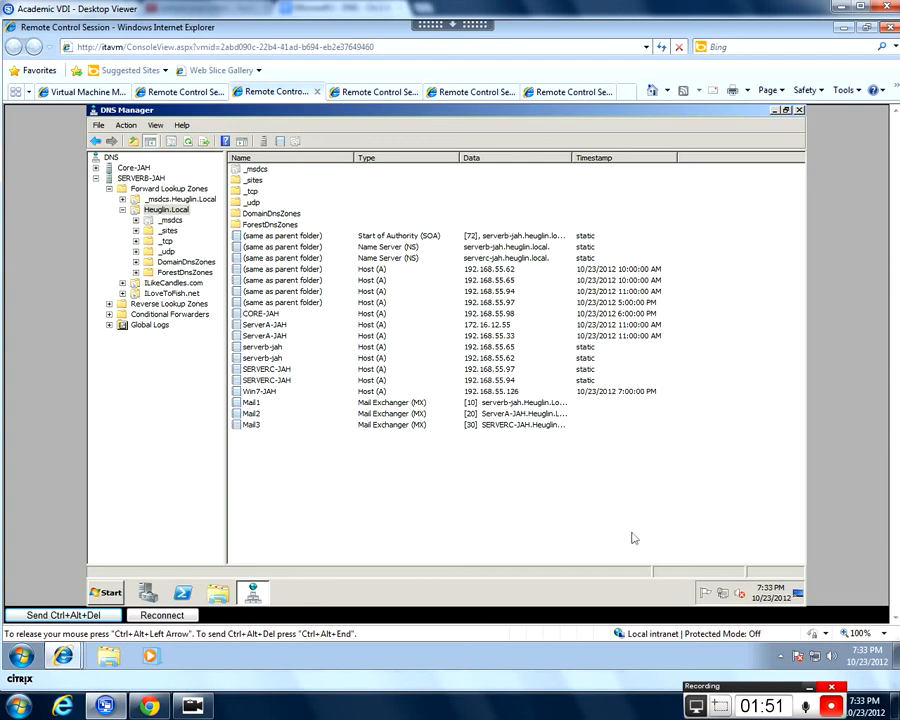